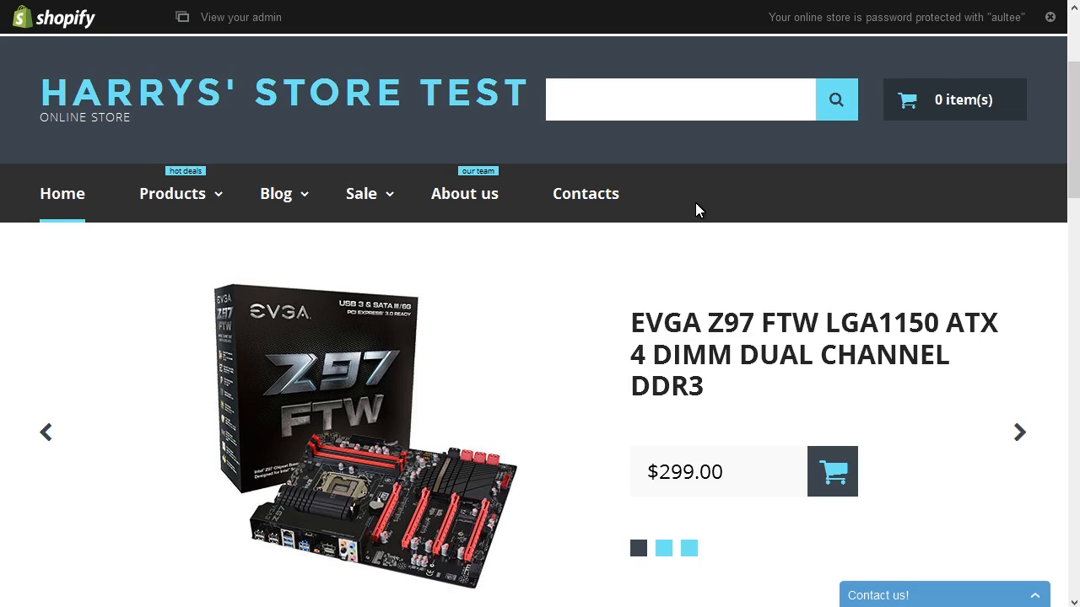
Go from the storefront to the admin and list the pages under Online Store.
{"action": "left_click", "coordinate": [240, 17]}
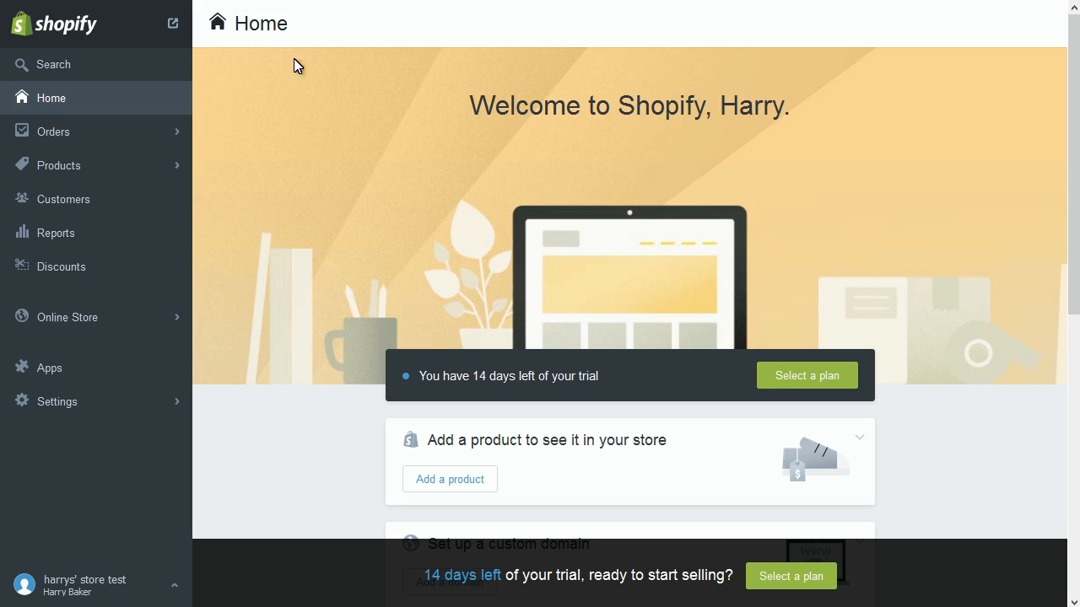
{"action": "mouse_move", "coordinate": [133, 326]}
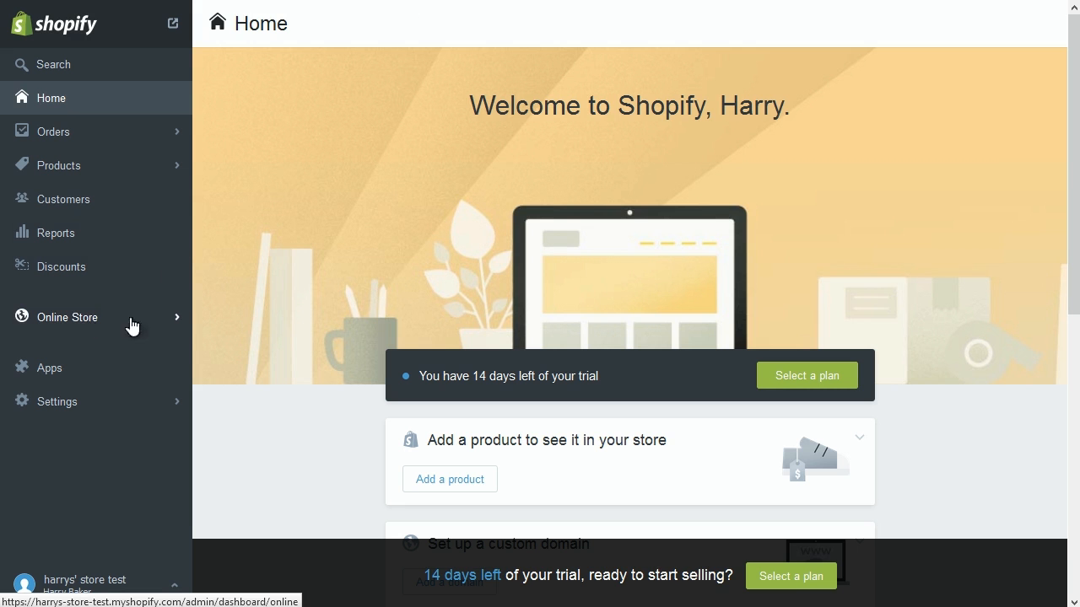
{"action": "left_click", "coordinate": [67, 317]}
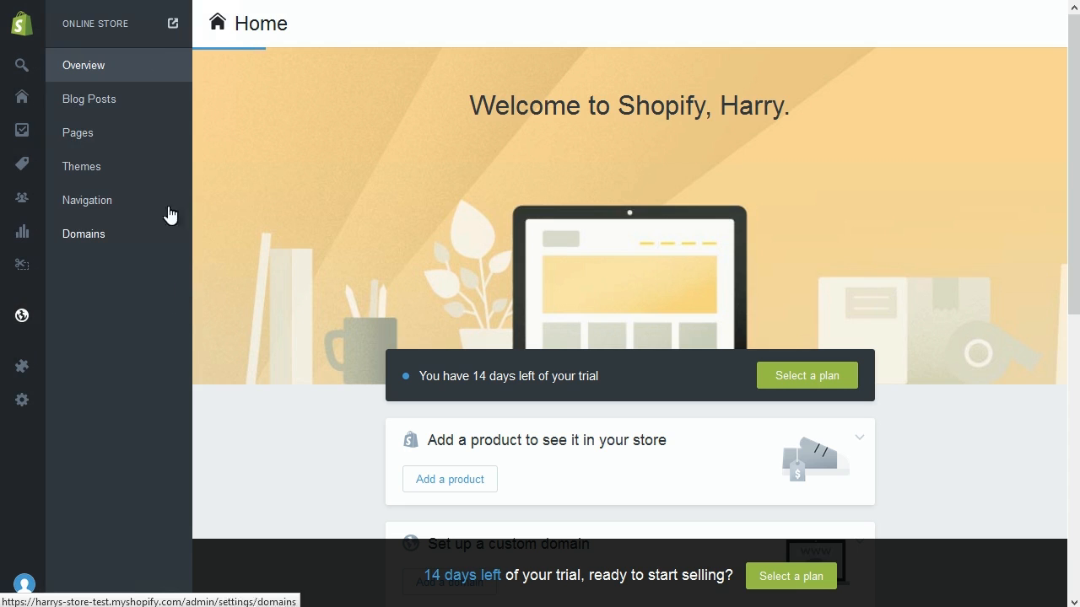
{"action": "left_click", "coordinate": [77, 131]}
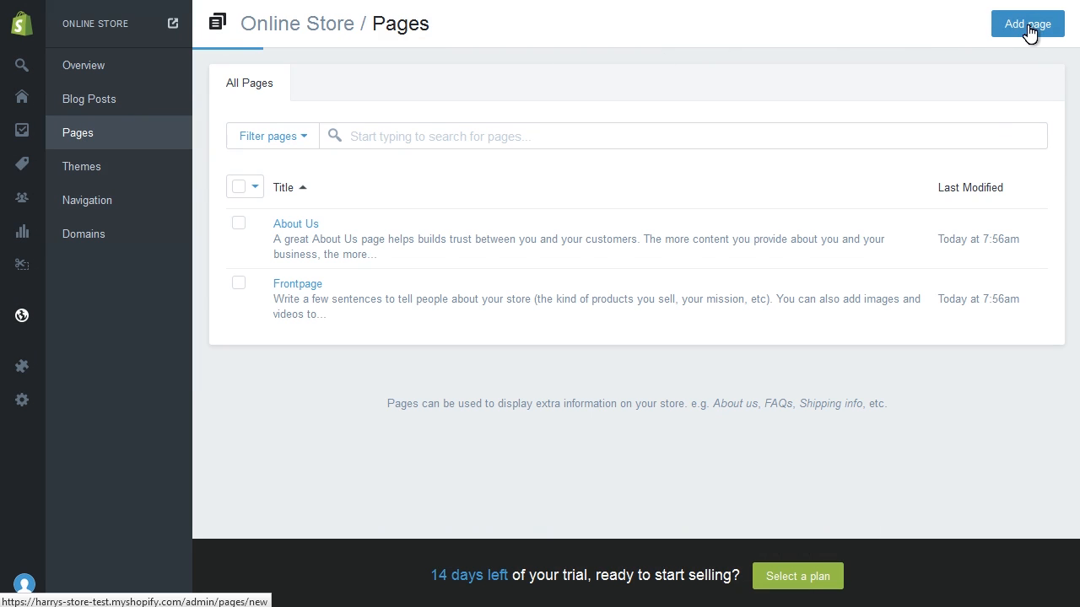
Create a new page titled 'Contact us' with body content 'test page content'.
{"action": "left_click", "coordinate": [1026, 23]}
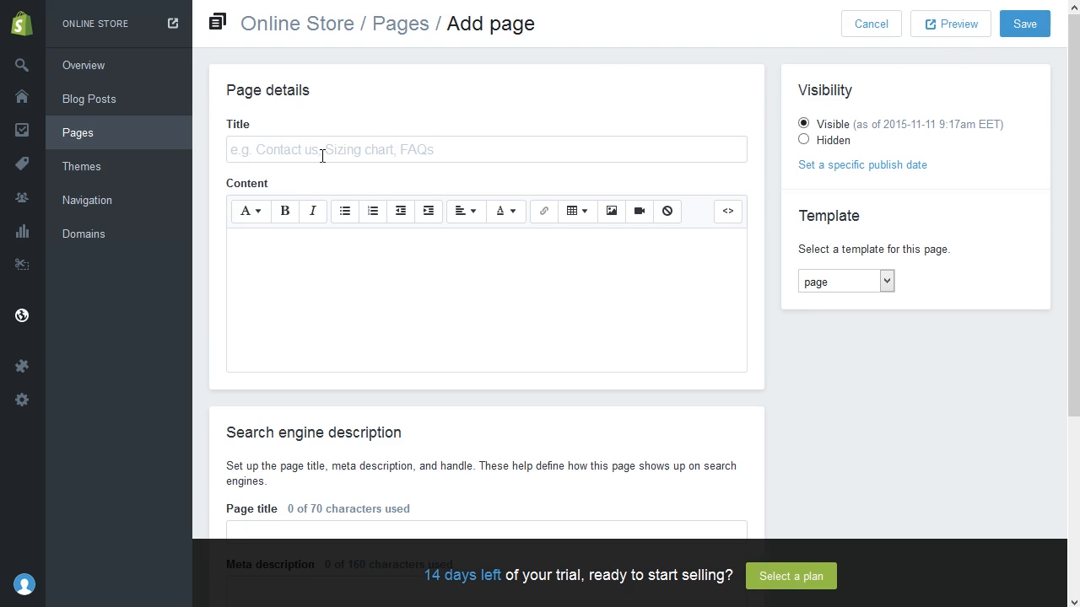
{"action": "type", "text": "Con"}
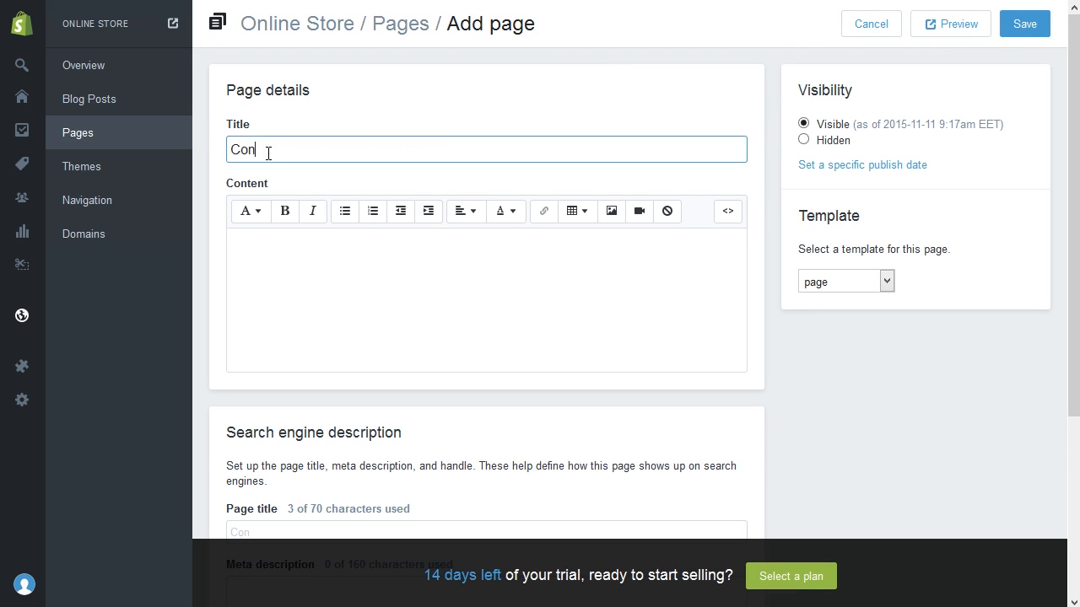
{"action": "type", "text": "tact us"}
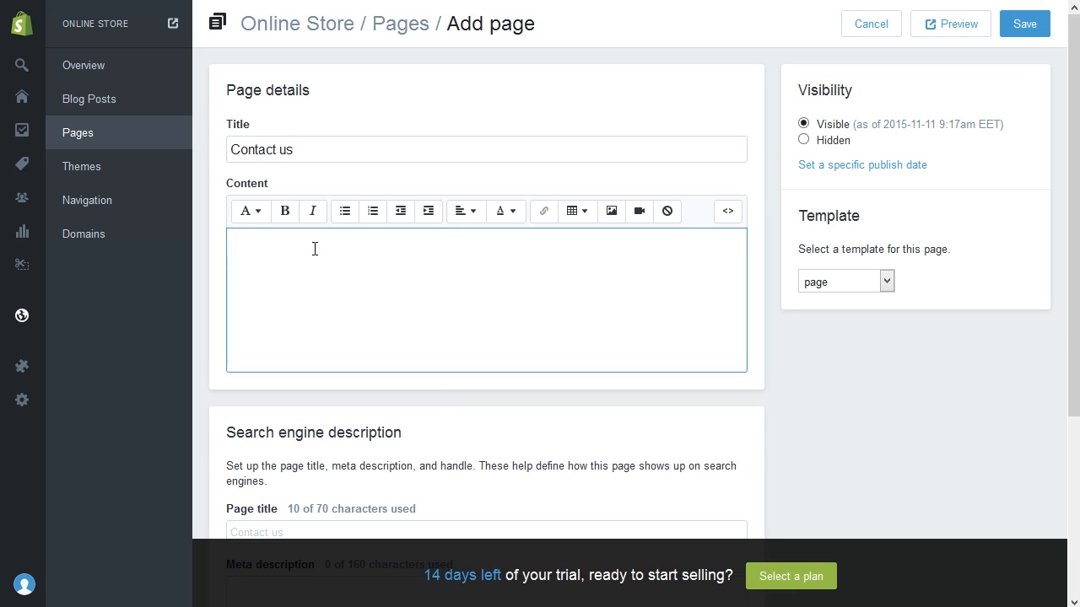
{"action": "type", "text": "tes"}
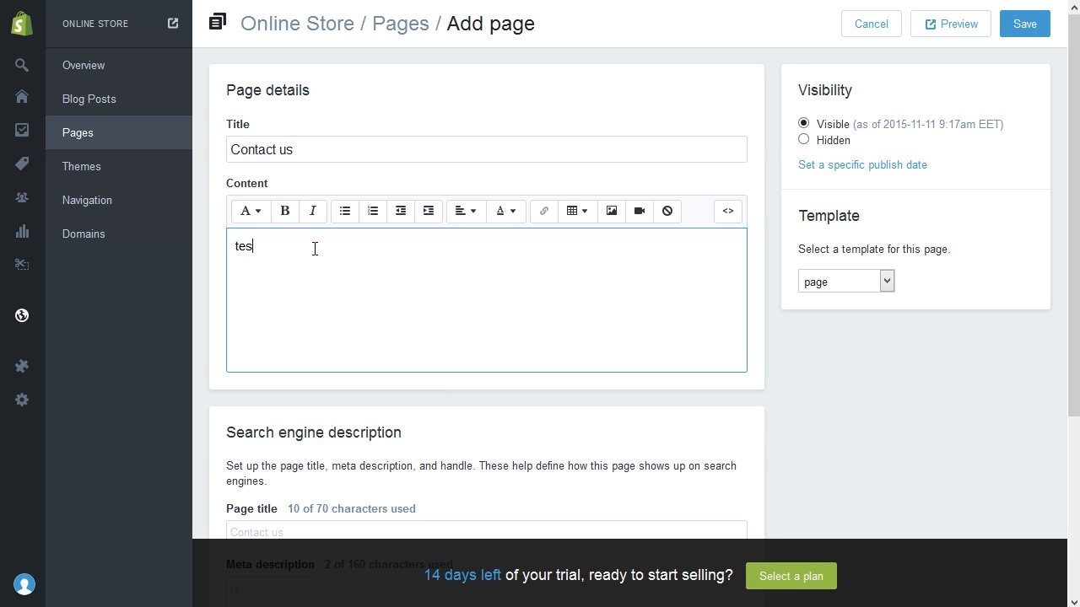
{"action": "type", "text": "t page"}
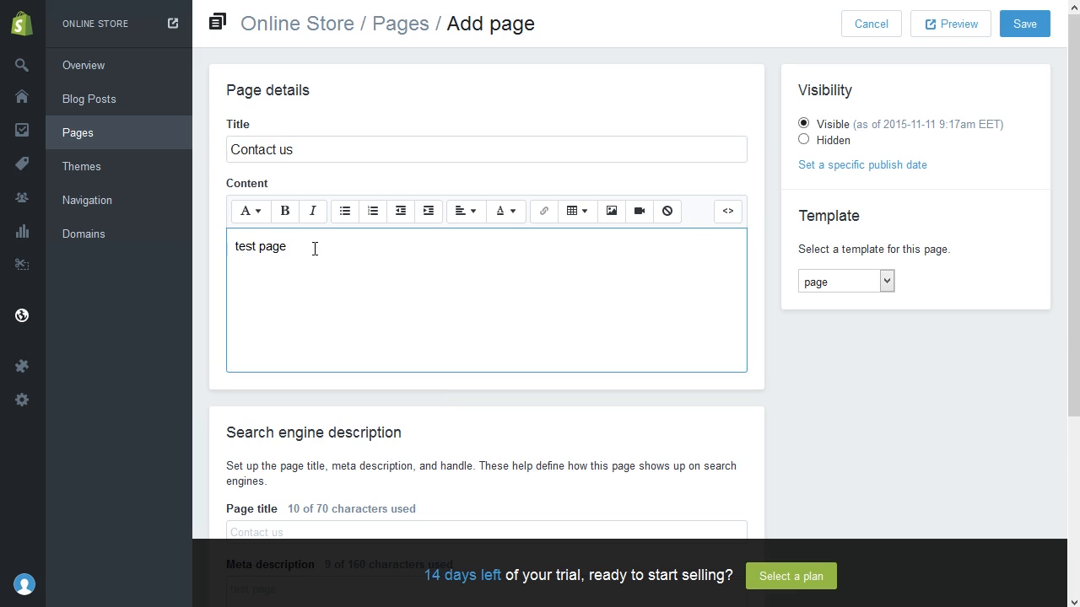
{"action": "type", "text": "conten"}
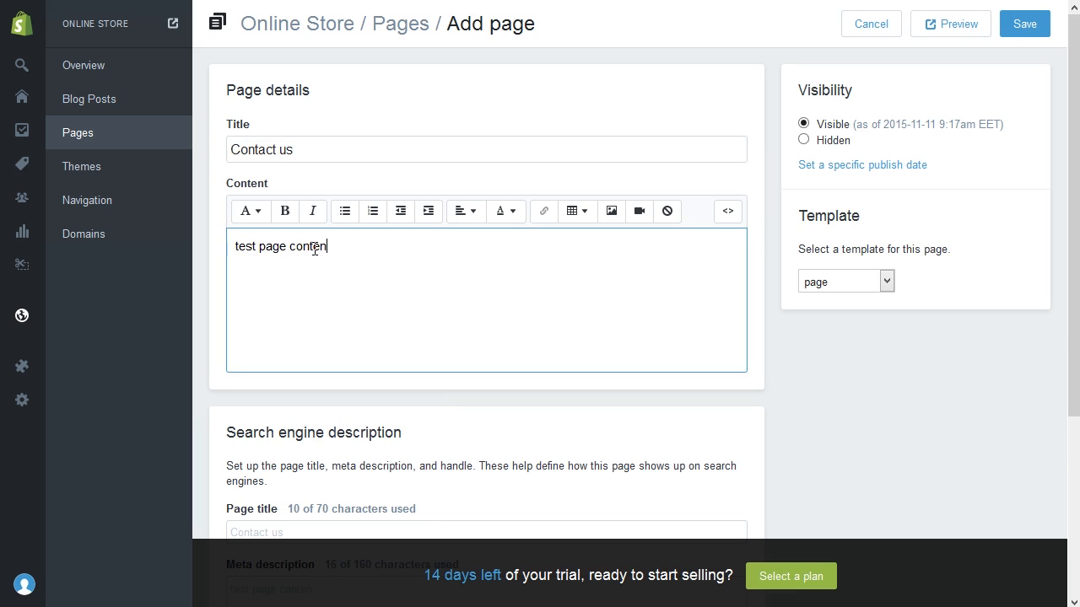
{"action": "type", "text": "t"}
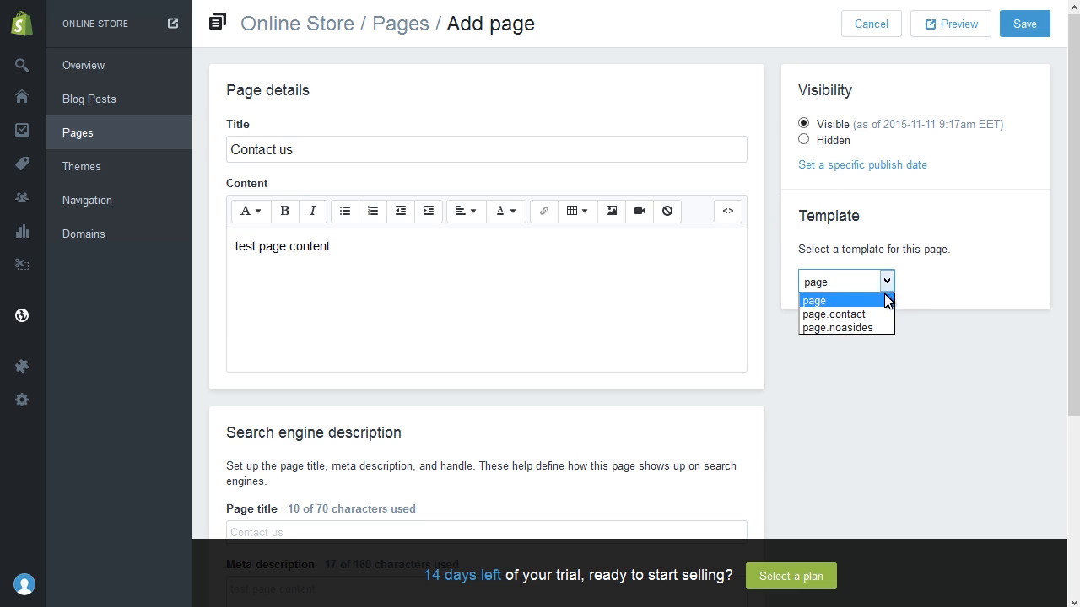
{"action": "mouse_move", "coordinate": [846, 314]}
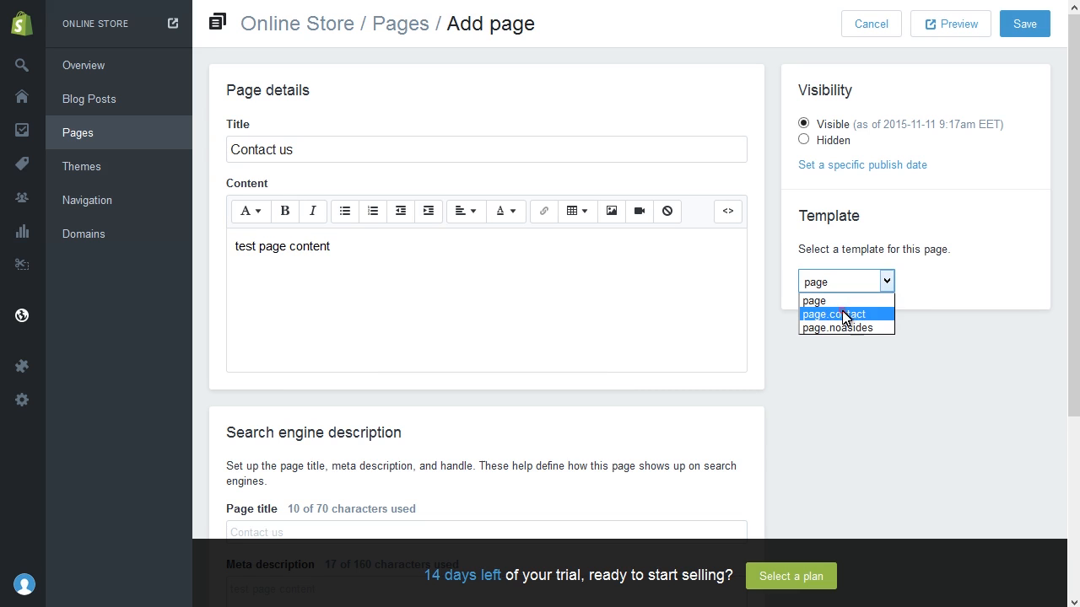
Assign the page.contact template to the Contact us page and save it.
{"action": "left_click", "coordinate": [833, 314]}
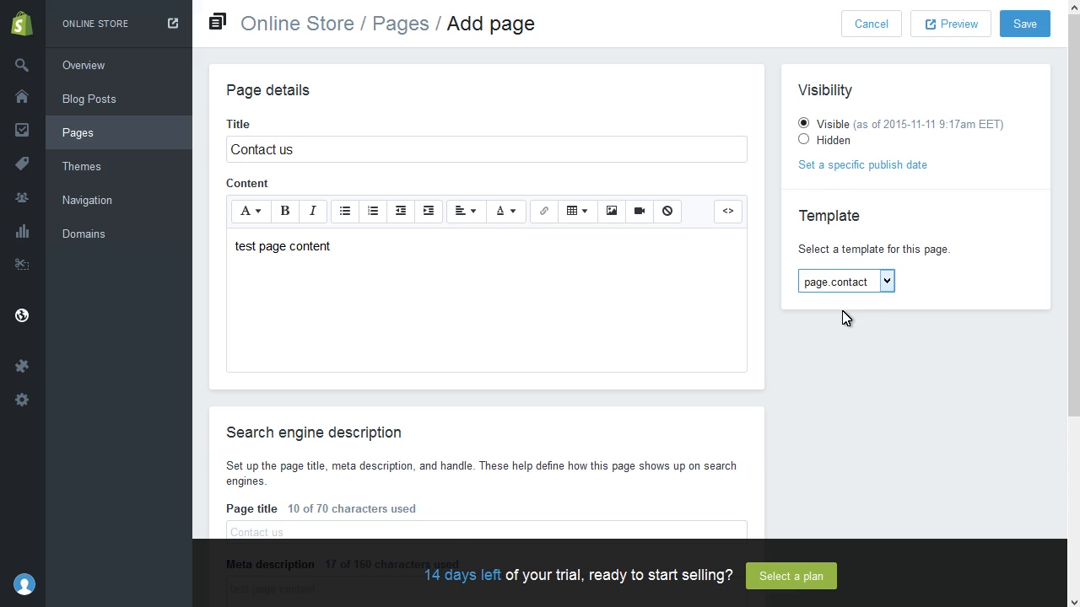
{"action": "scroll", "scroll_direction": "down", "scroll_amount": 3}
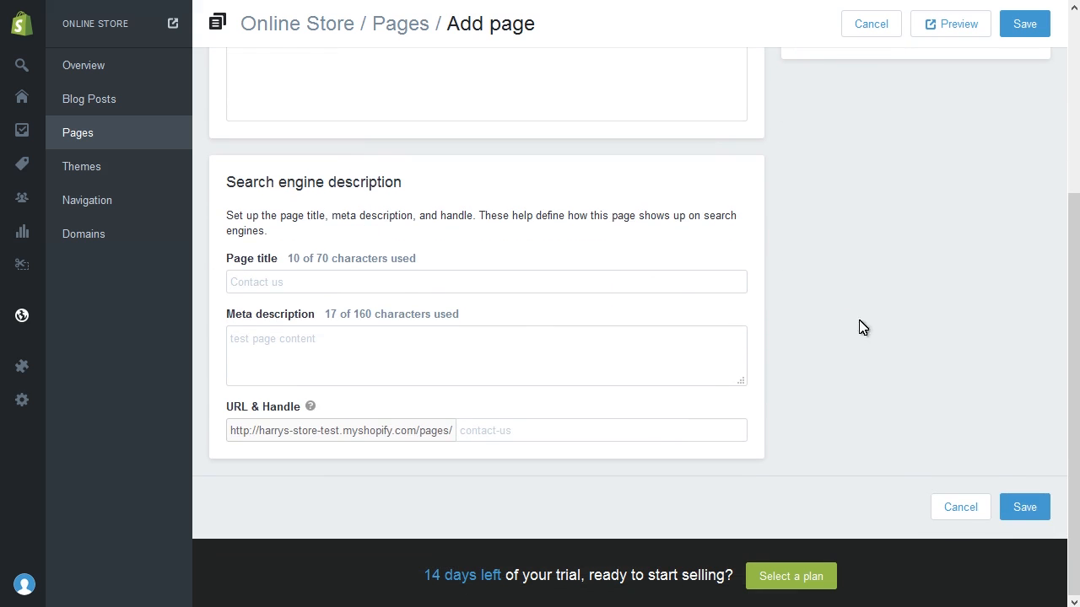
{"action": "left_click", "coordinate": [1024, 506]}
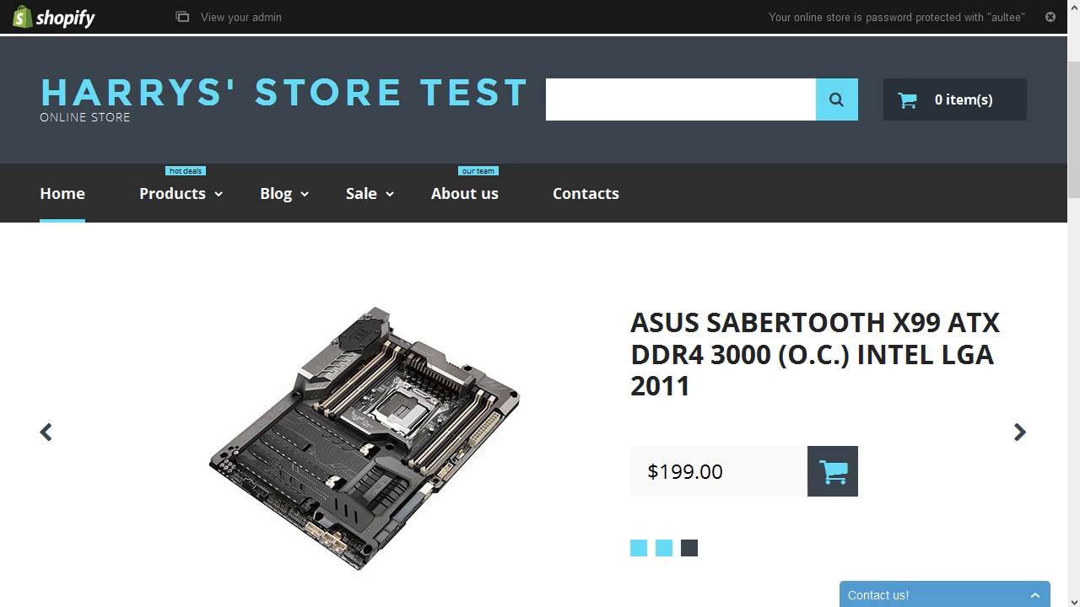
Visit the live Contacts page, dismiss the special offers banner, and reveal the map and contact form.
{"action": "left_click", "coordinate": [1019, 432]}
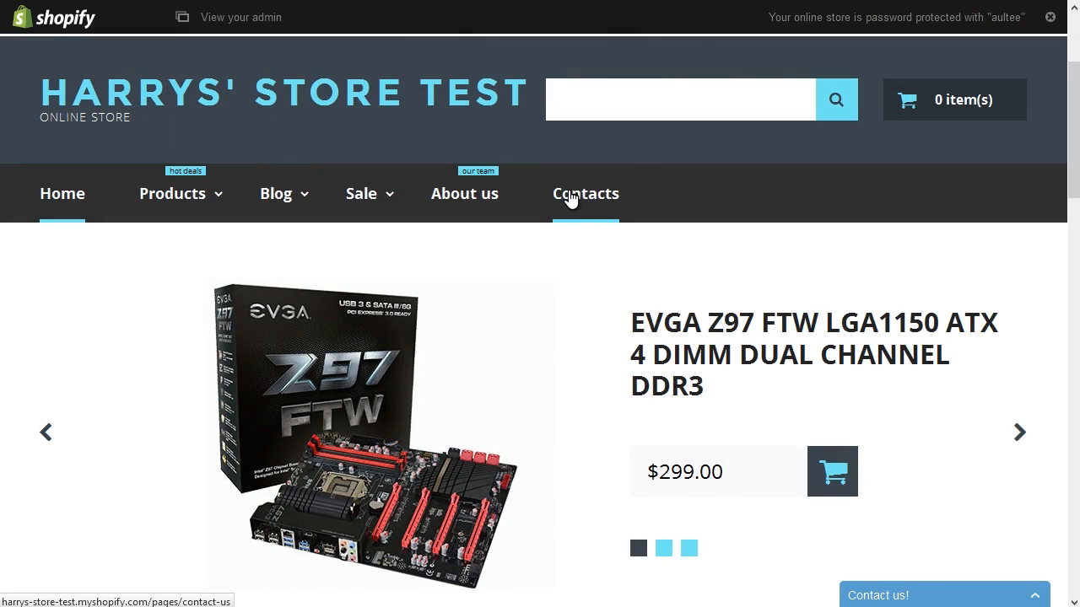
{"action": "left_click", "coordinate": [585, 193]}
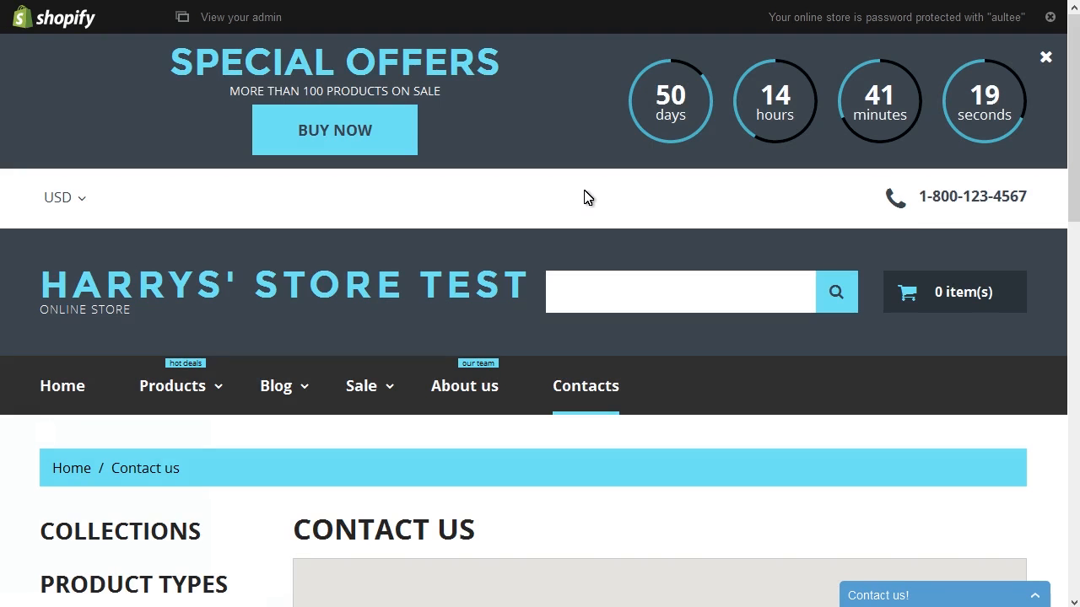
{"action": "left_click", "coordinate": [1045, 58]}
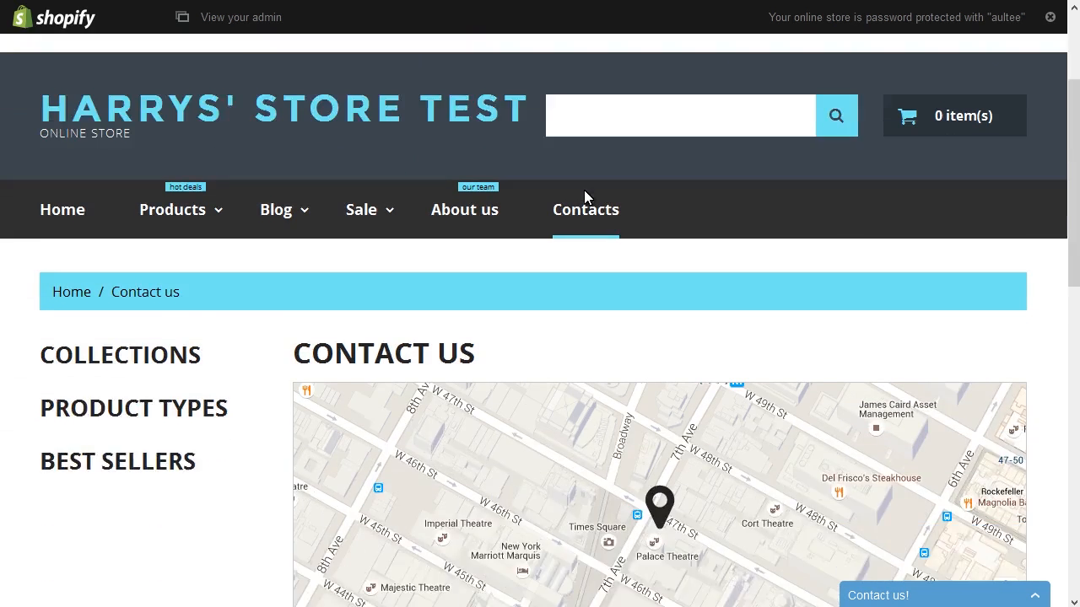
{"action": "scroll", "scroll_direction": "down", "scroll_amount": 3}
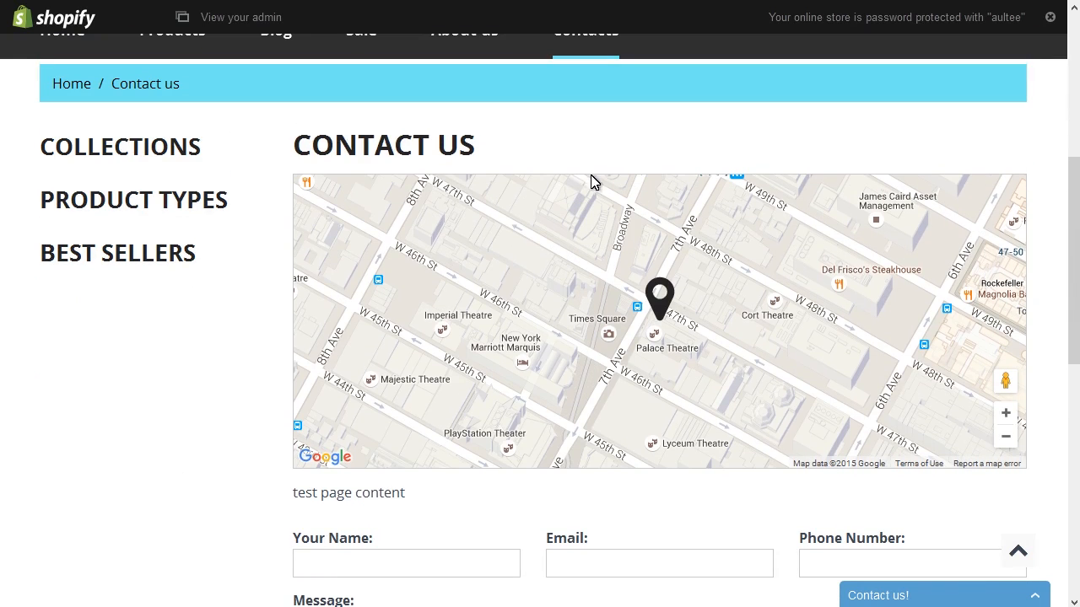
{"action": "mouse_move", "coordinate": [1051, 413]}
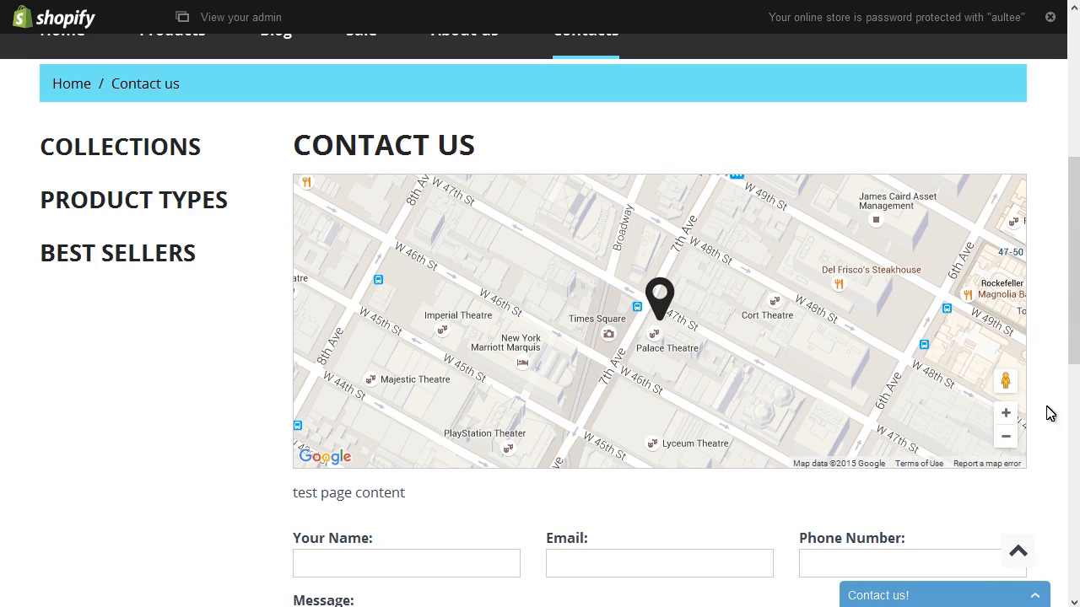
{"action": "mouse_move", "coordinate": [254, 496]}
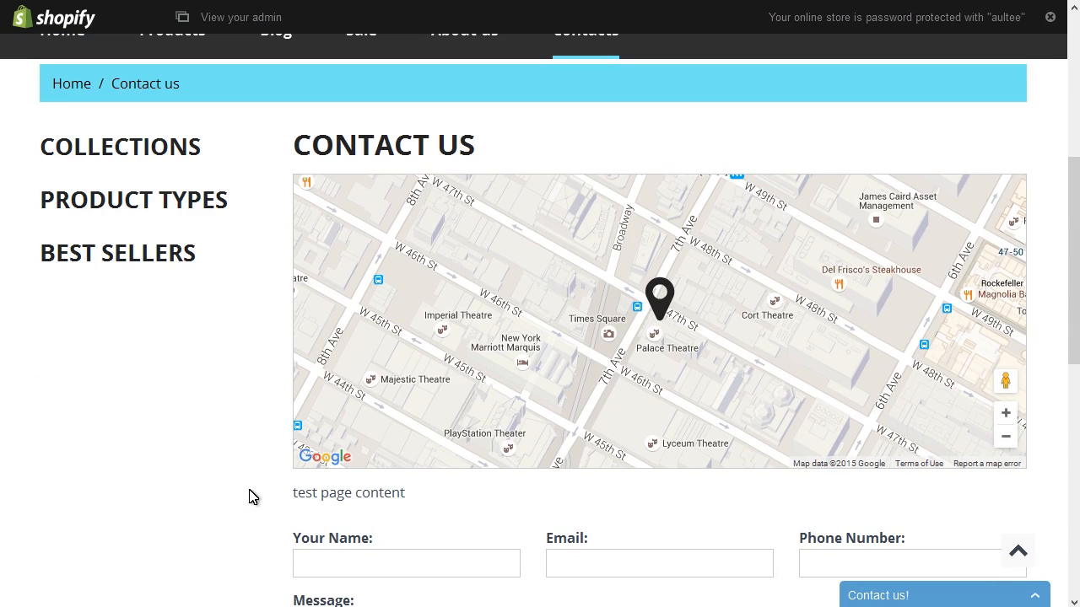